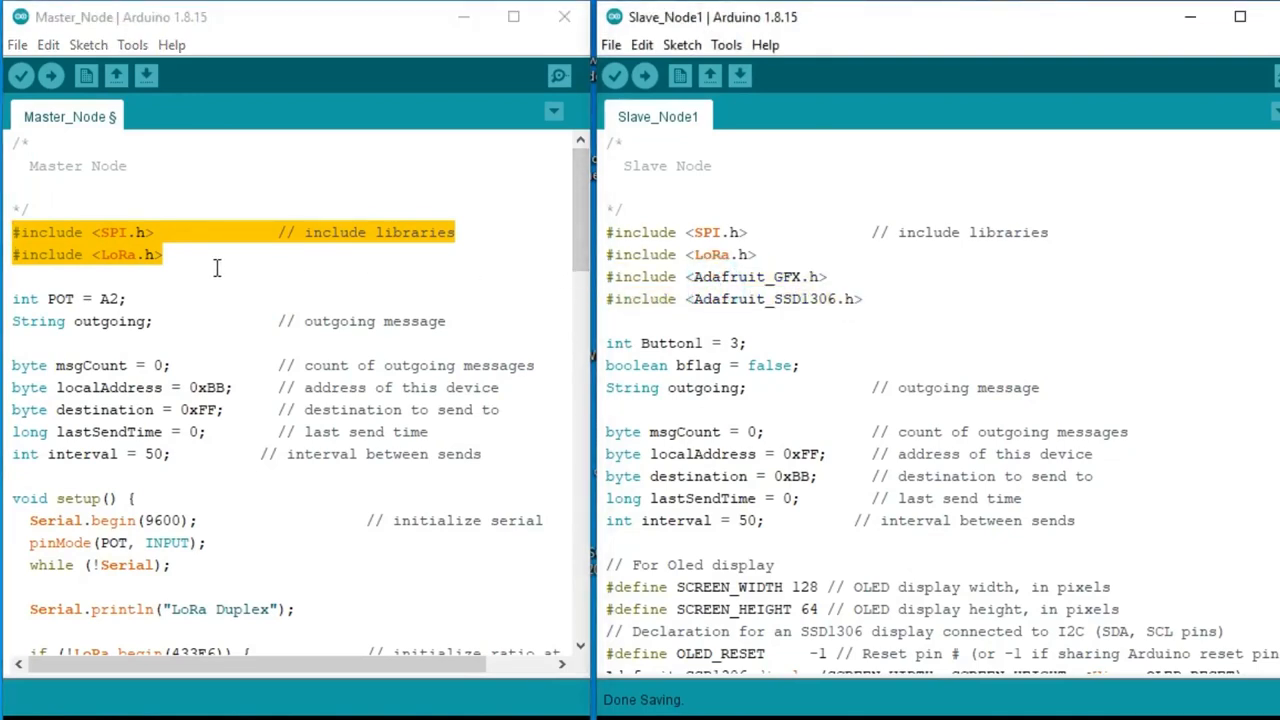
# Scroll through both sketches to compare their setup, loop, send and receive functions.
pyautogui.click(162, 254)
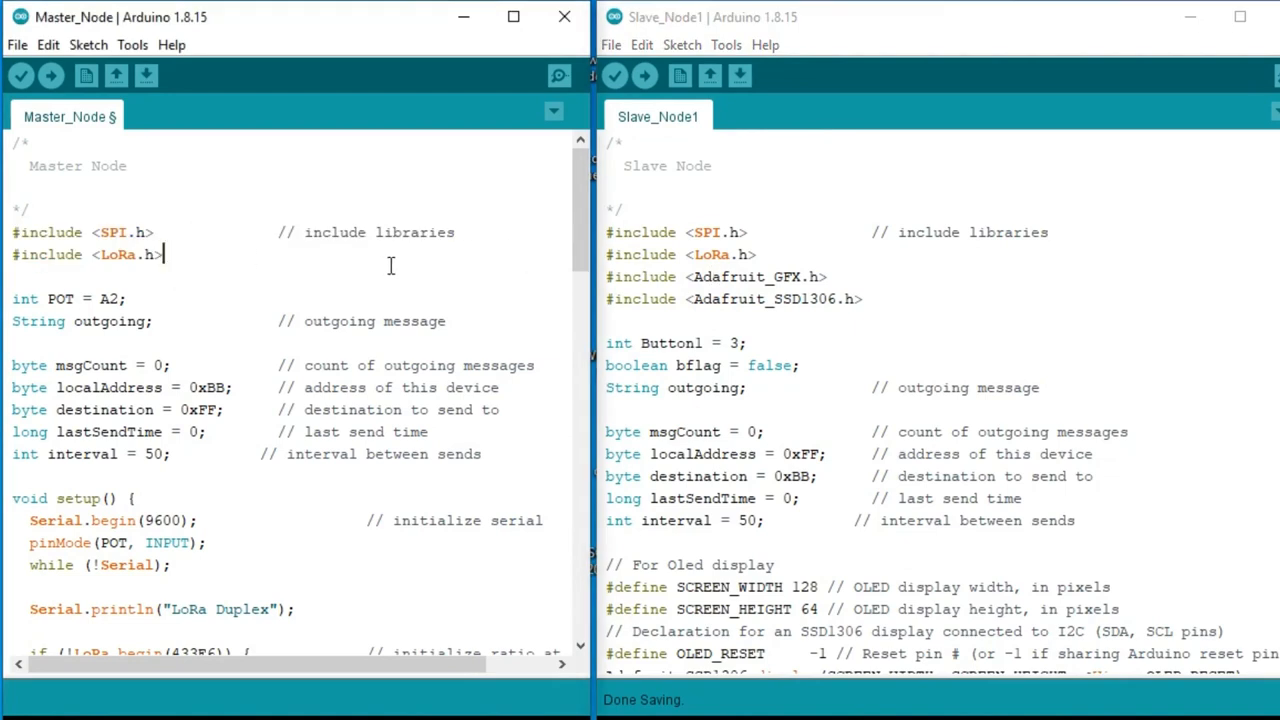
pyautogui.moveTo(432, 320)
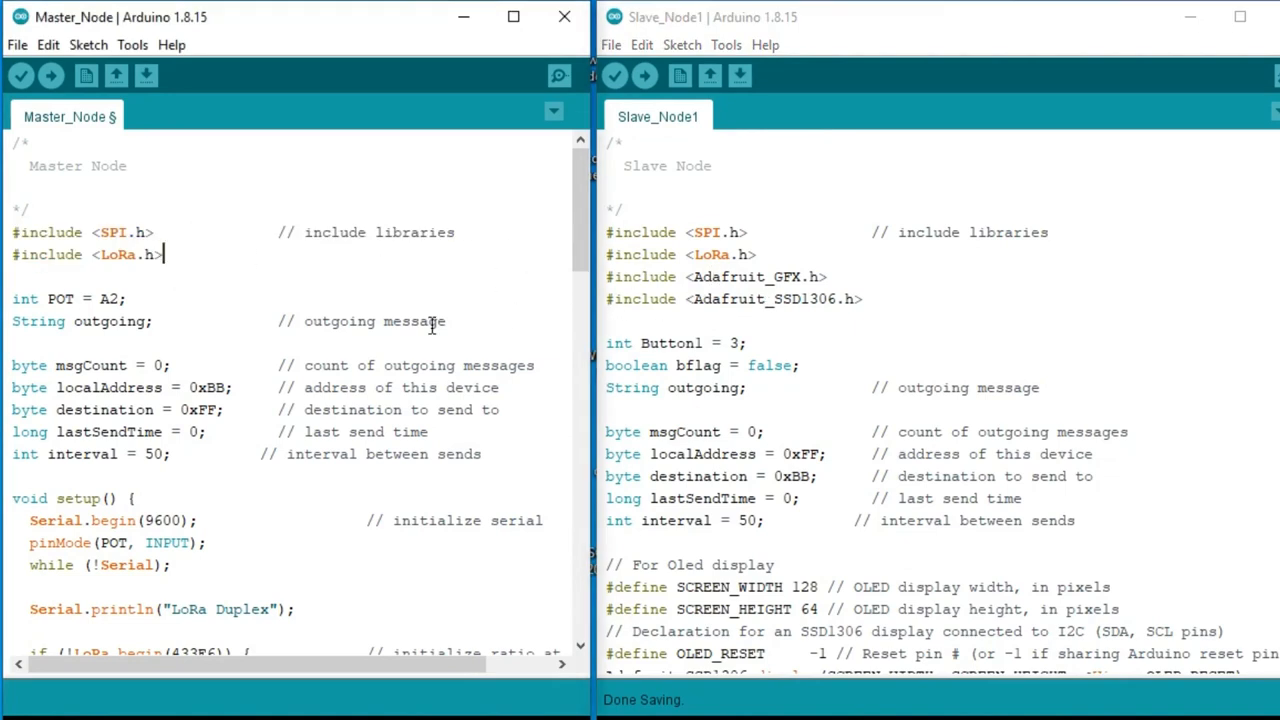
pyautogui.moveTo(408, 356)
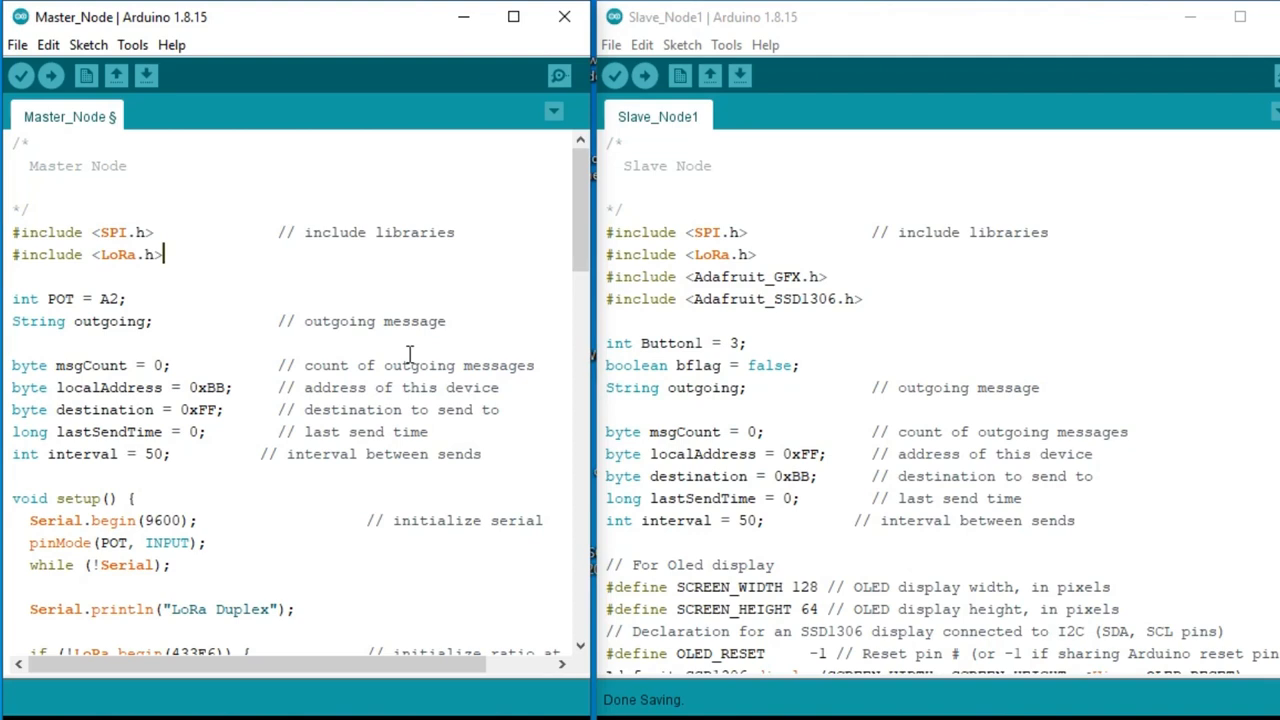
pyautogui.moveTo(616, 350)
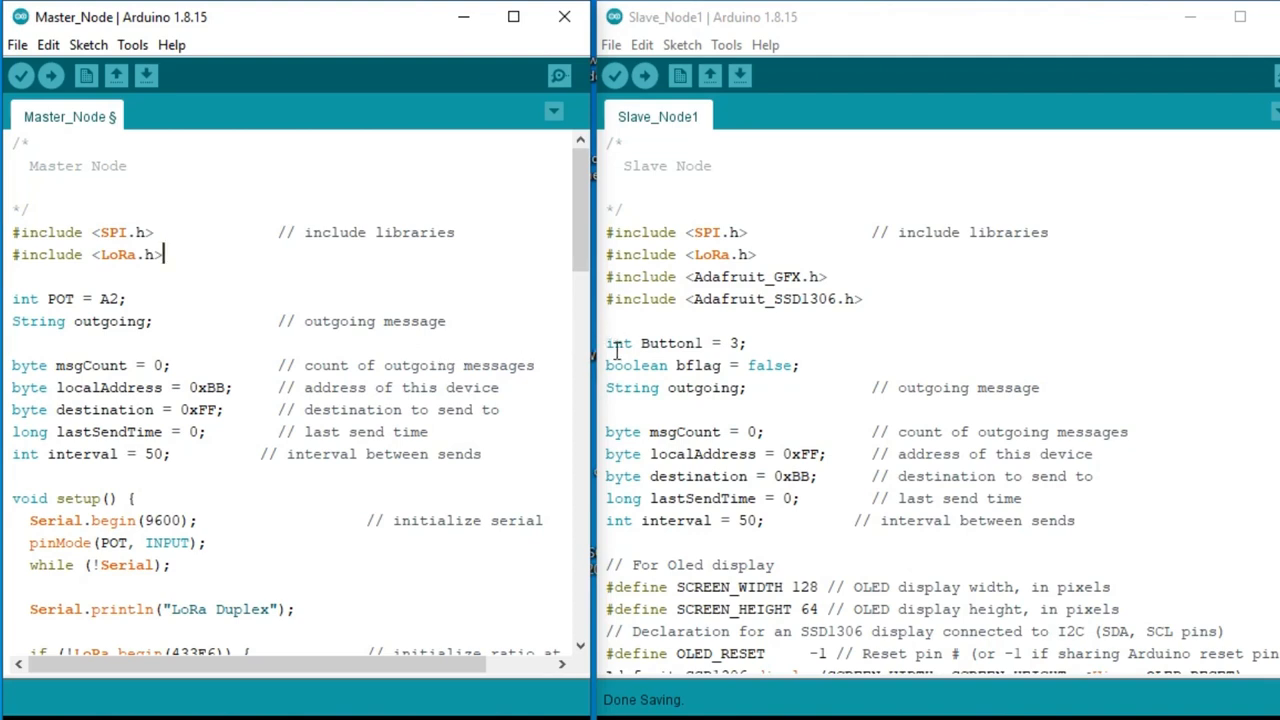
pyautogui.moveTo(516, 304)
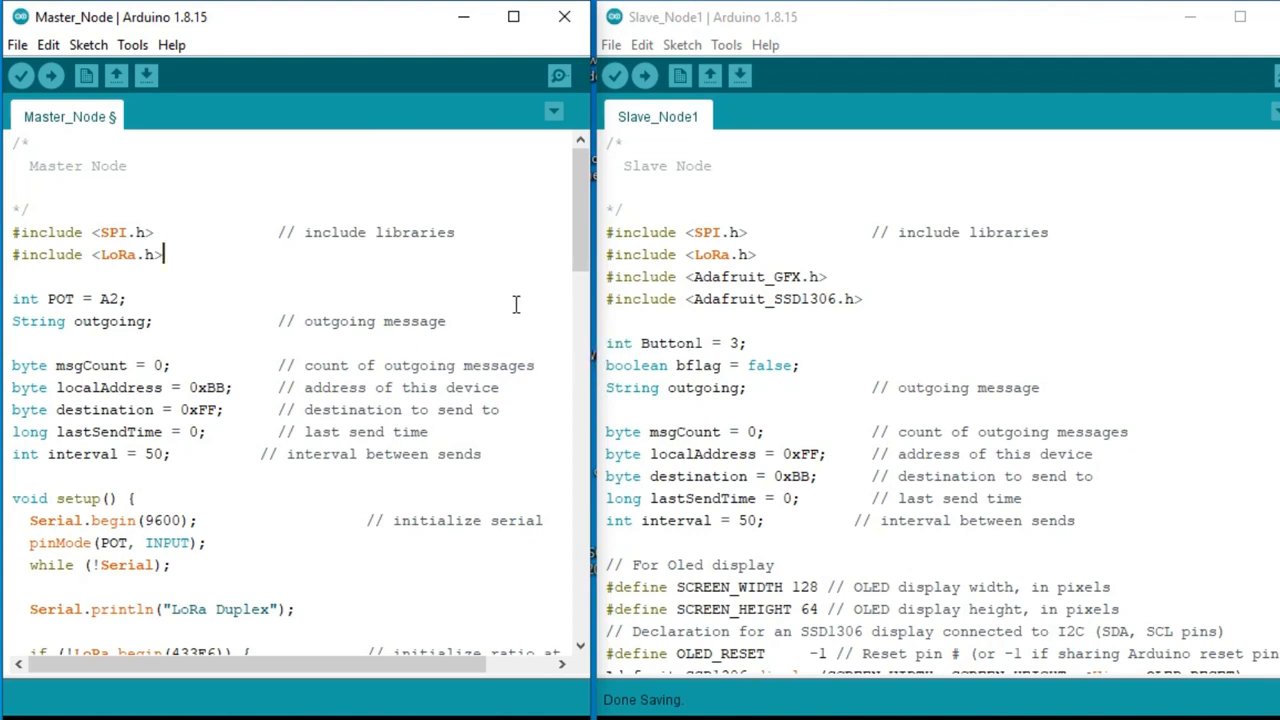
pyautogui.moveTo(508, 296)
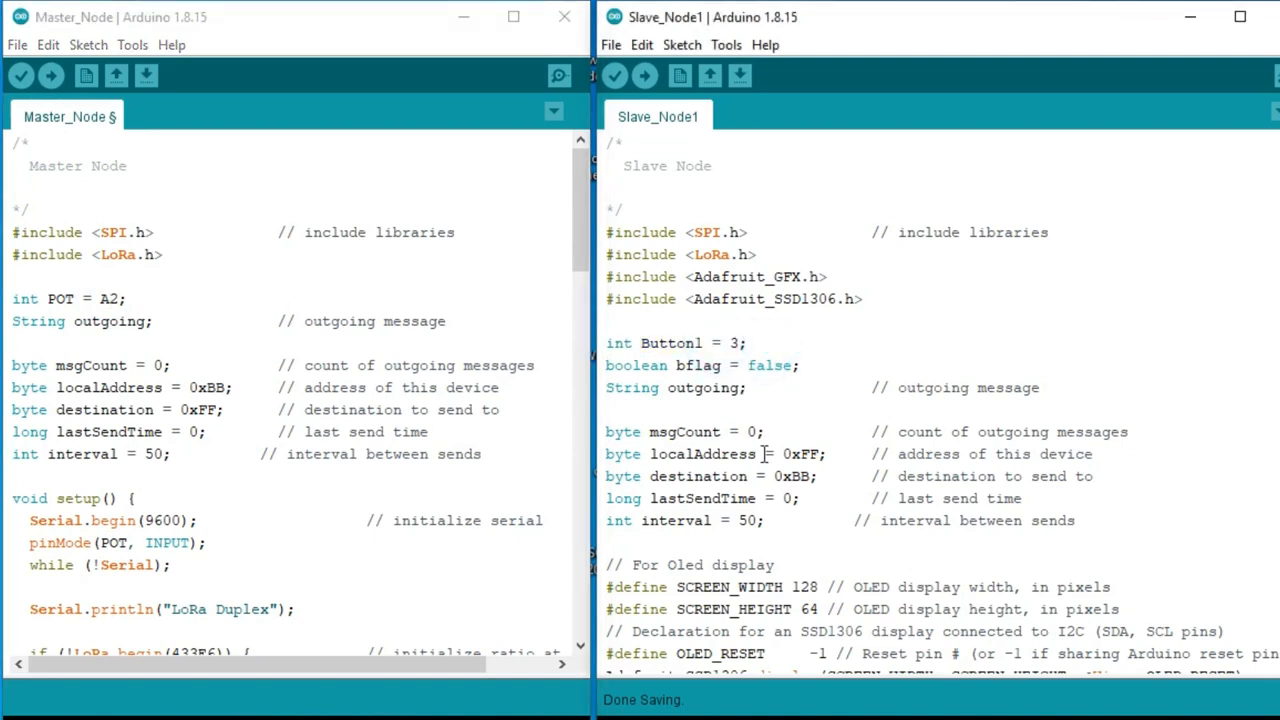
pyautogui.scroll(-3)
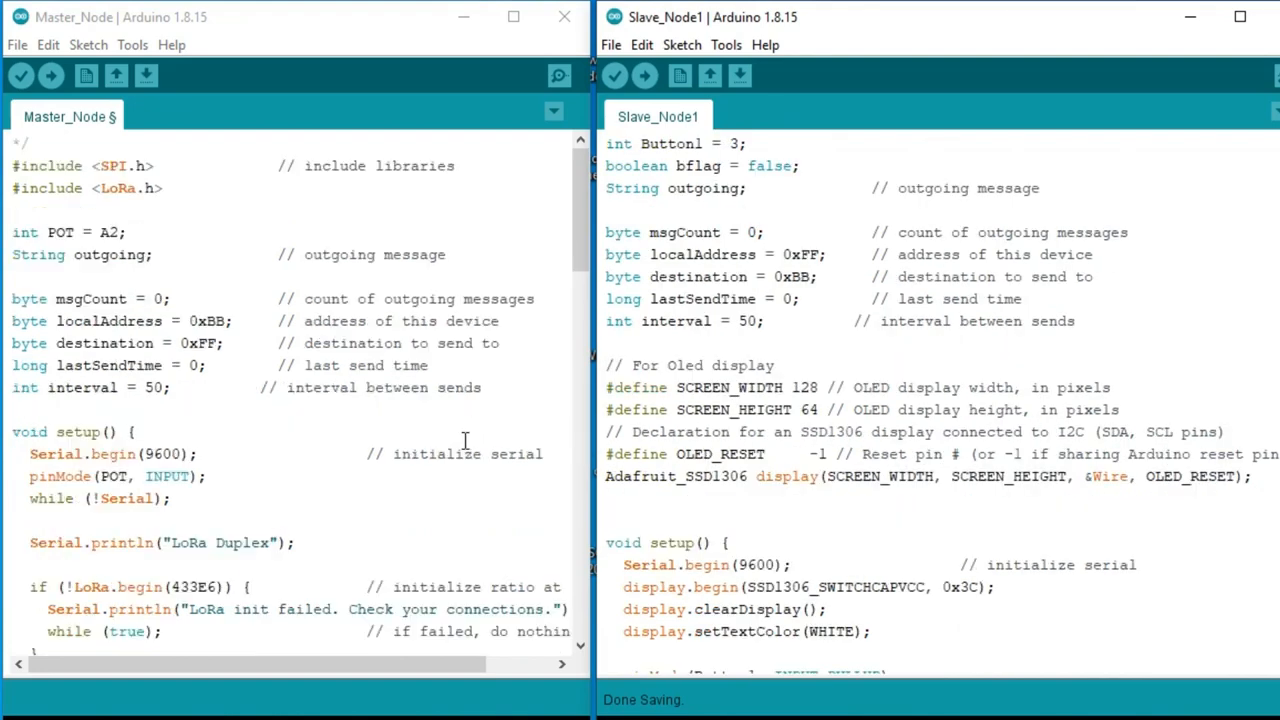
pyautogui.scroll(-3)
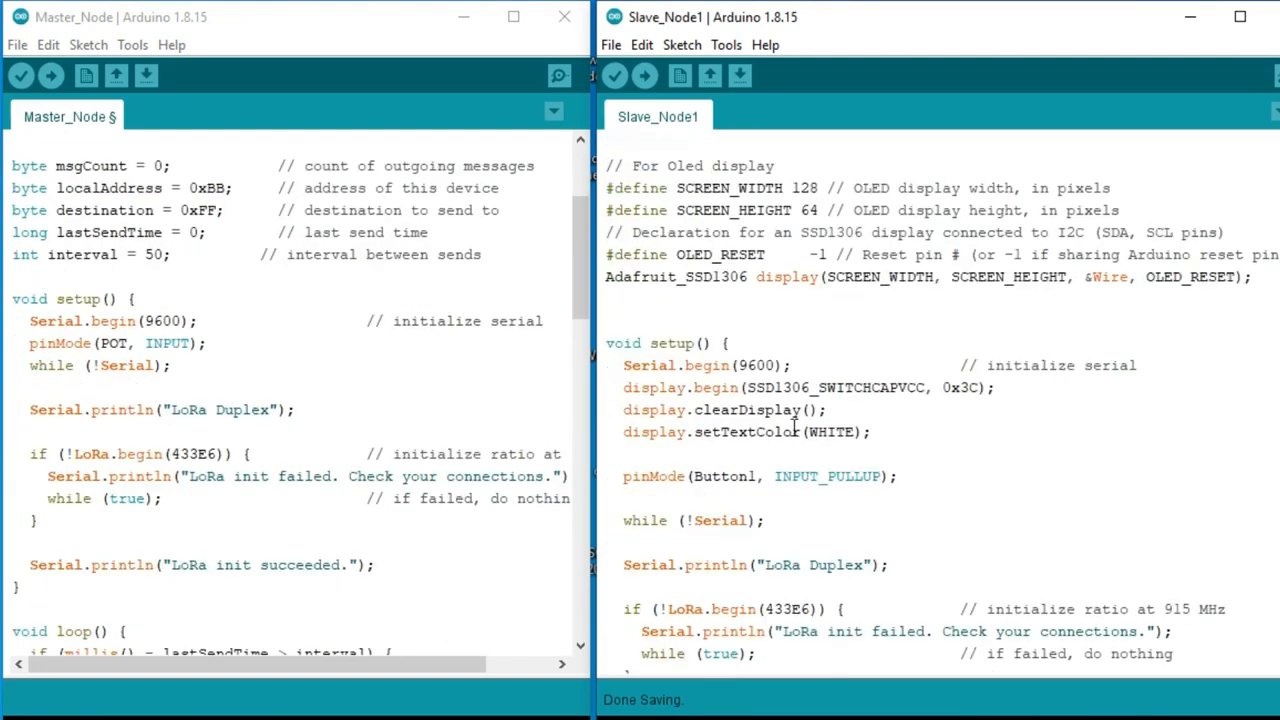
pyautogui.scroll(-3)
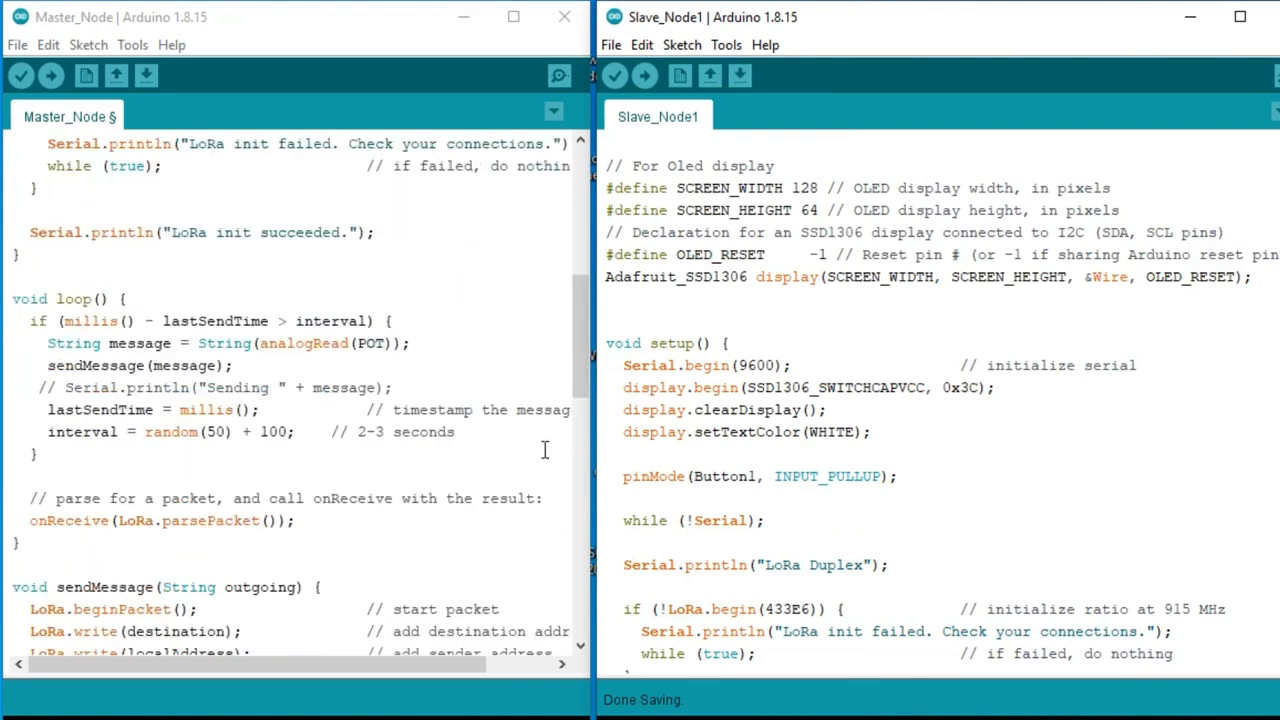
pyautogui.scroll(-3)
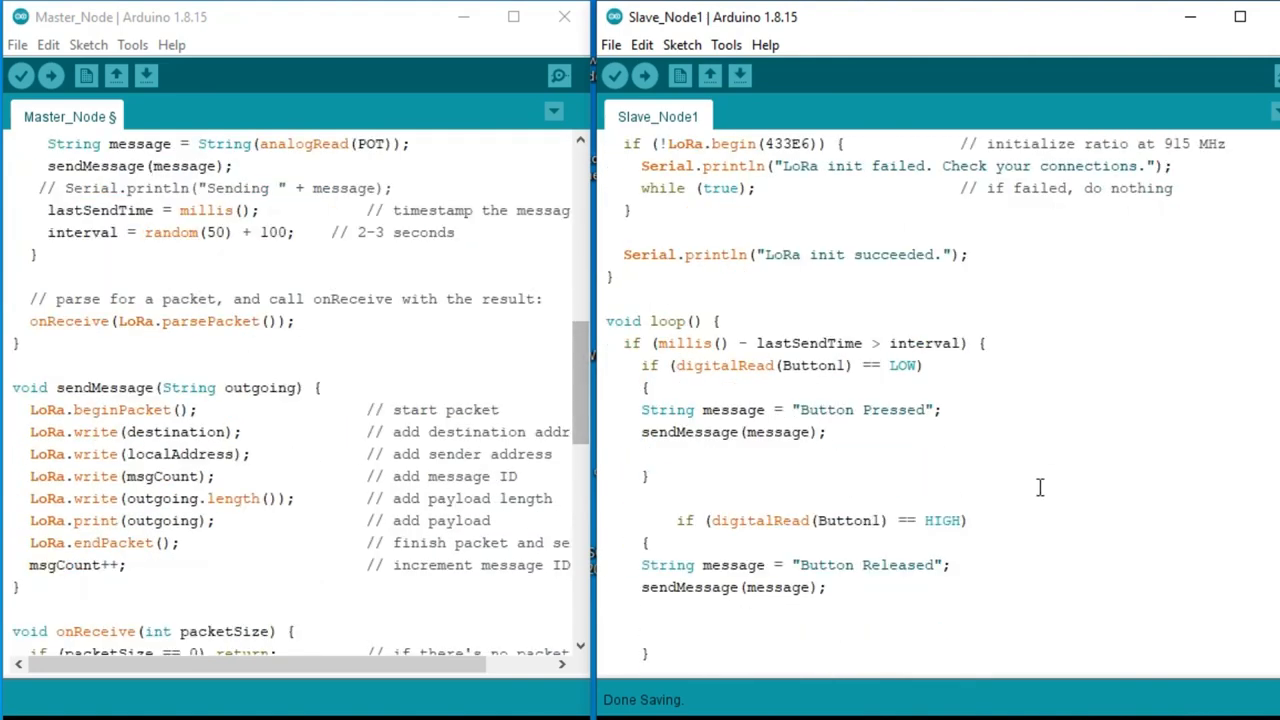
pyautogui.scroll(-3)
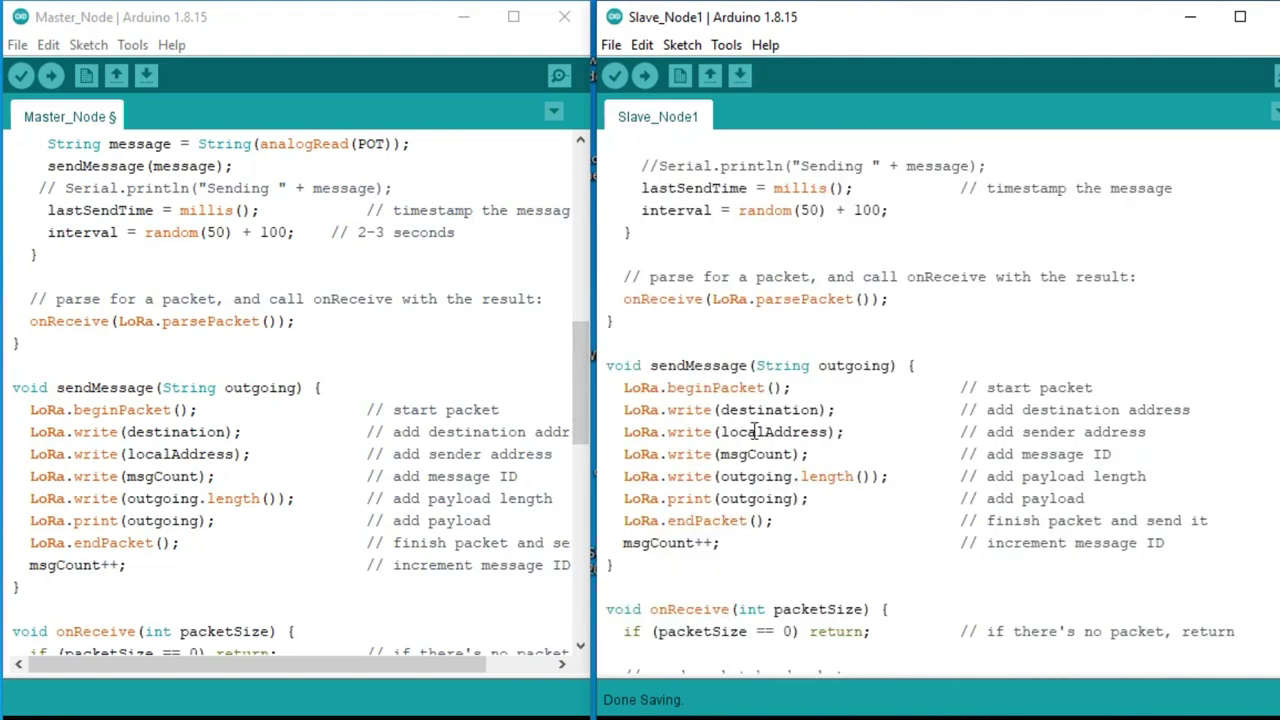
pyautogui.scroll(-3)
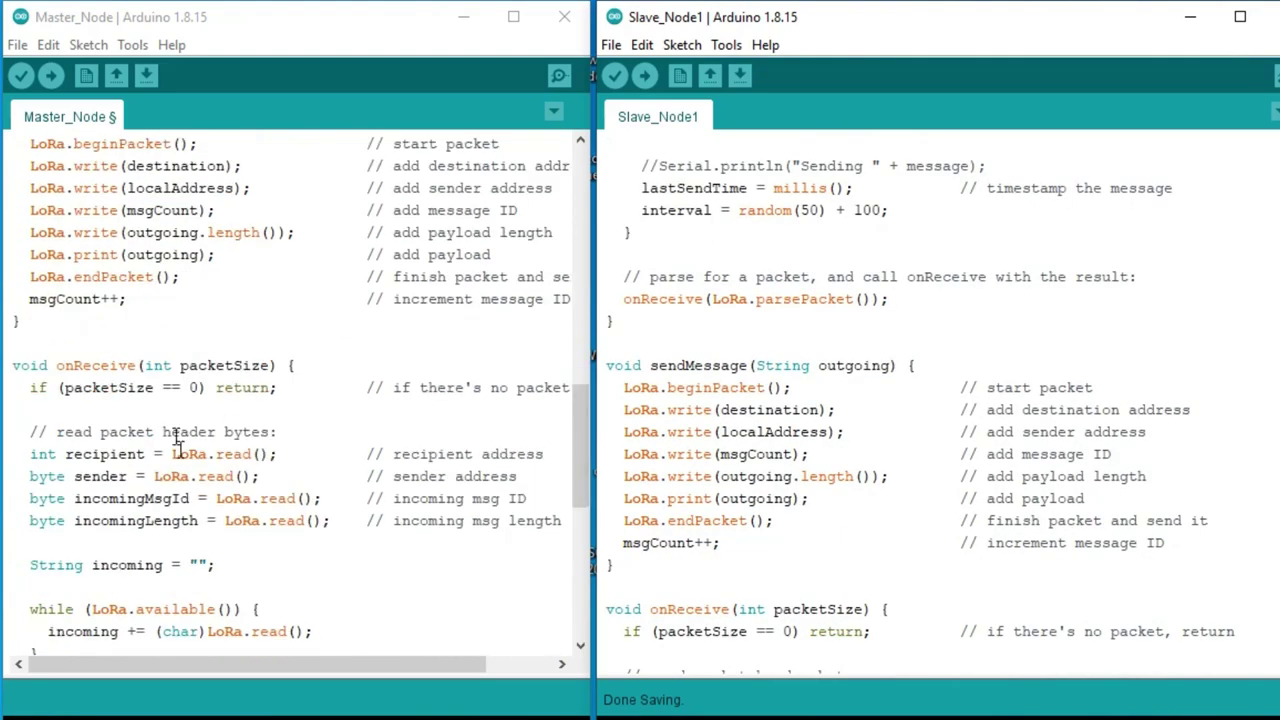
pyautogui.scroll(-3)
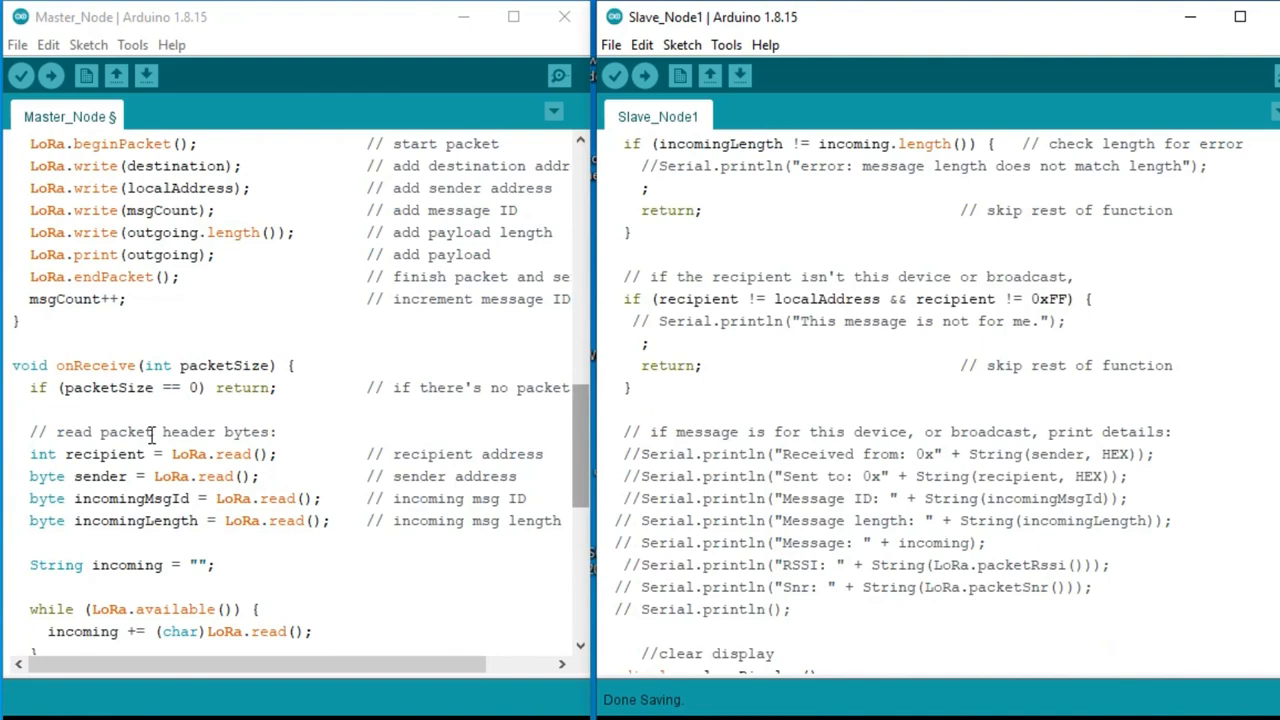
pyautogui.scroll(-3)
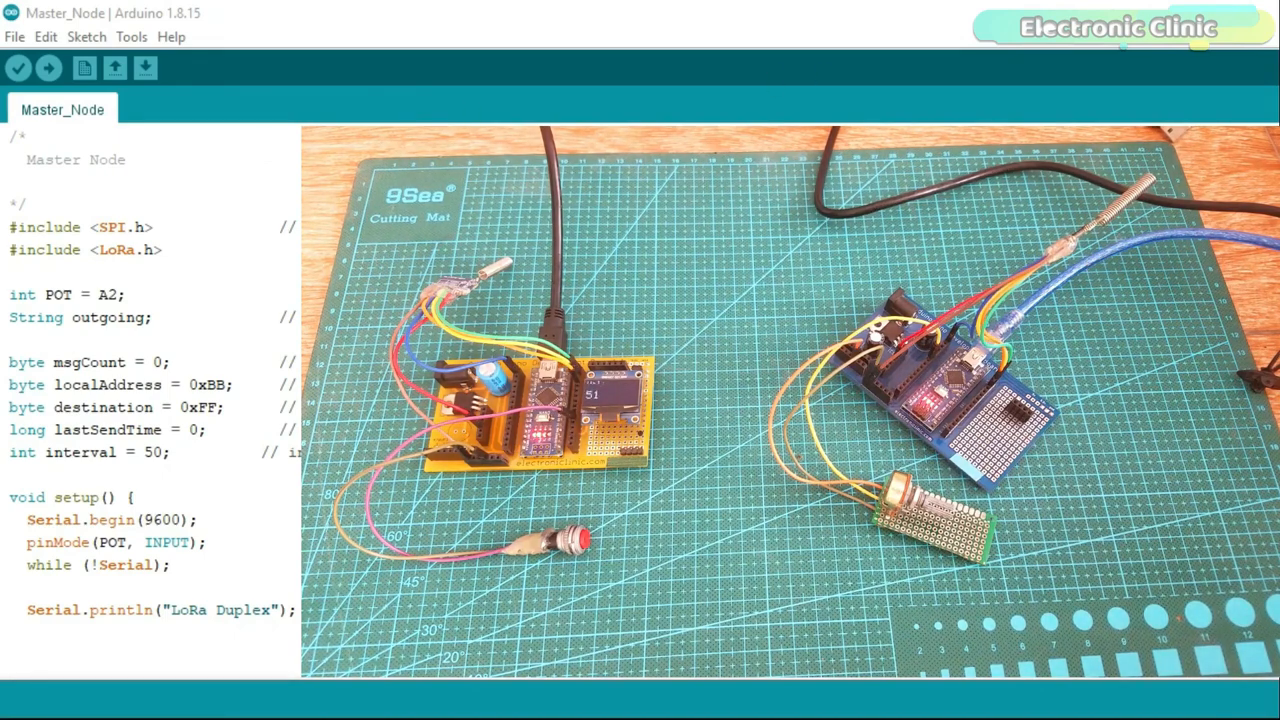
# Start the serial monitor on COM7 to watch the LoRa nodes communicate.
pyautogui.click(146, 70)
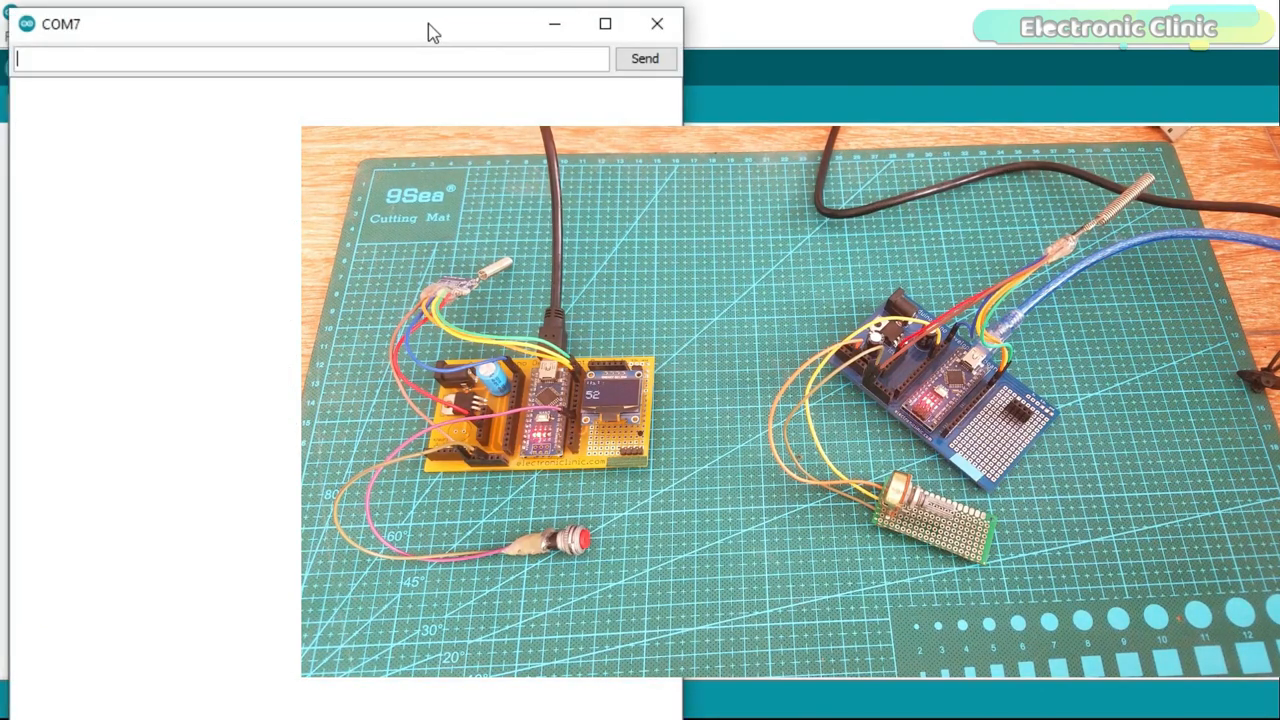